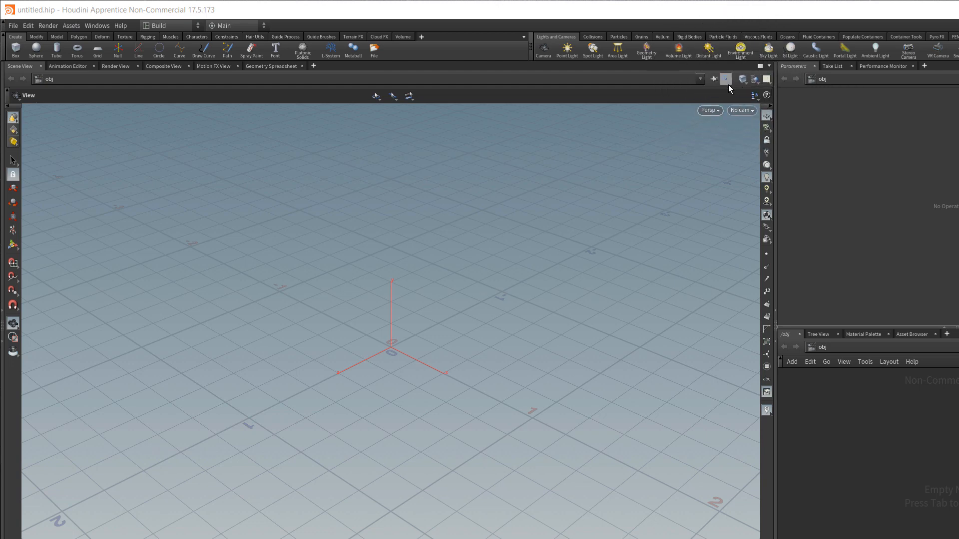
pyautogui.moveTo(506, 441)
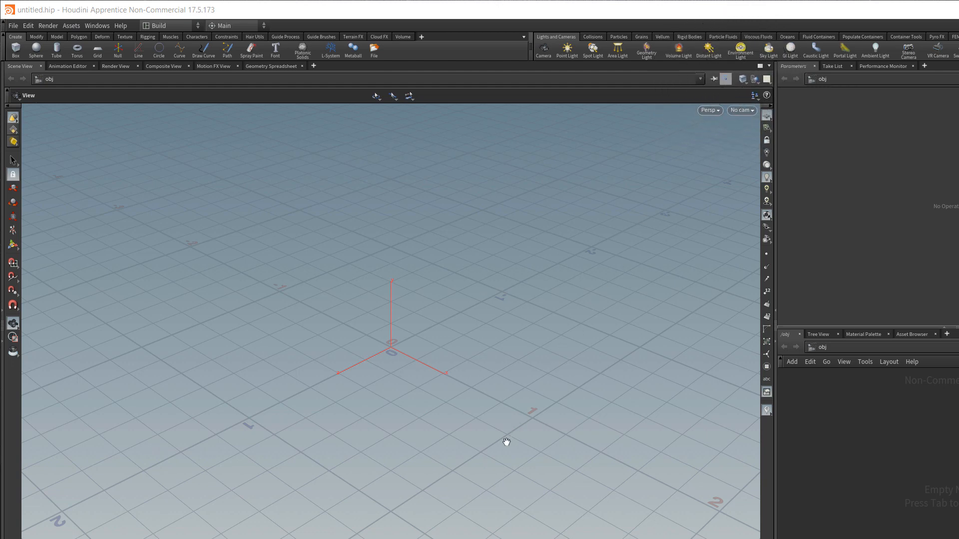
pyautogui.moveTo(506, 452)
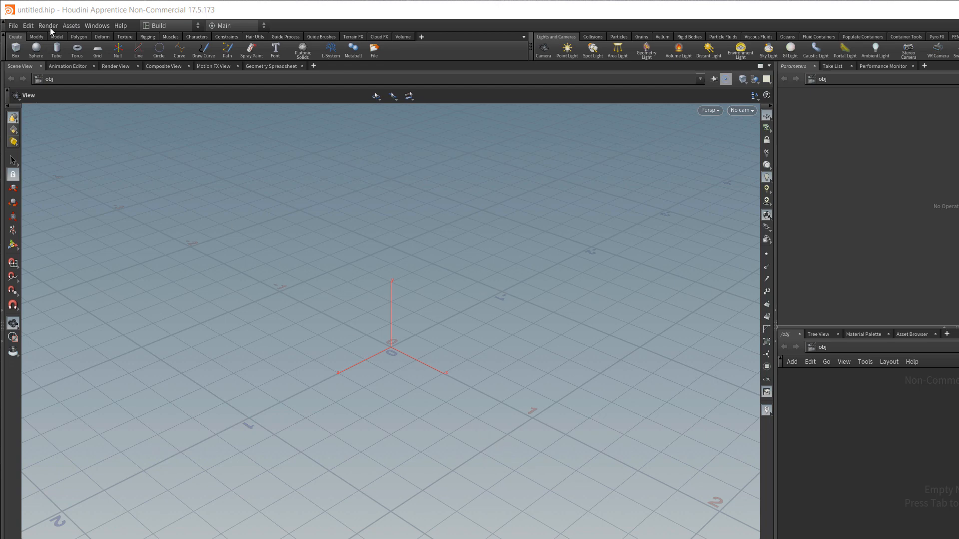
# Show the Render menu's Create Render Node submenu listing the available renderers
pyautogui.click(48, 26)
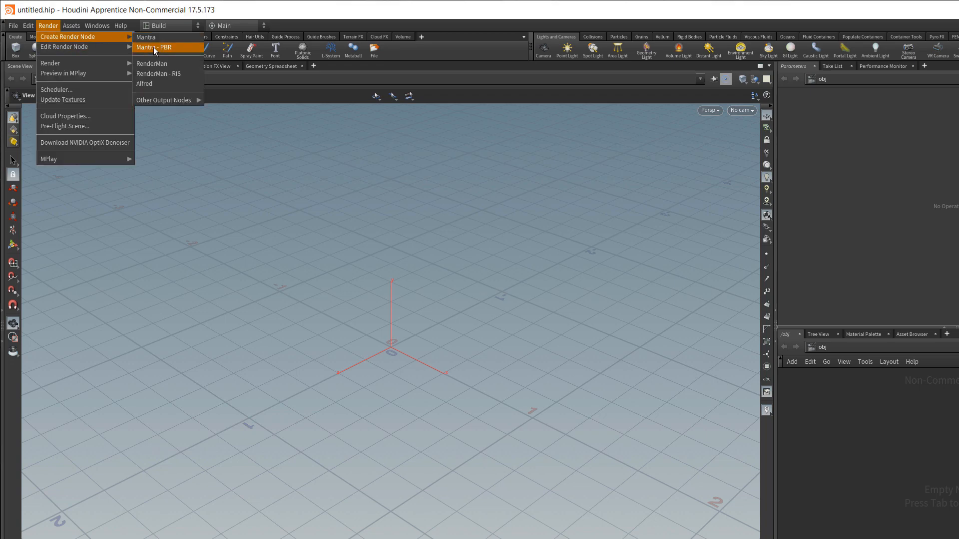
pyautogui.moveTo(168, 73)
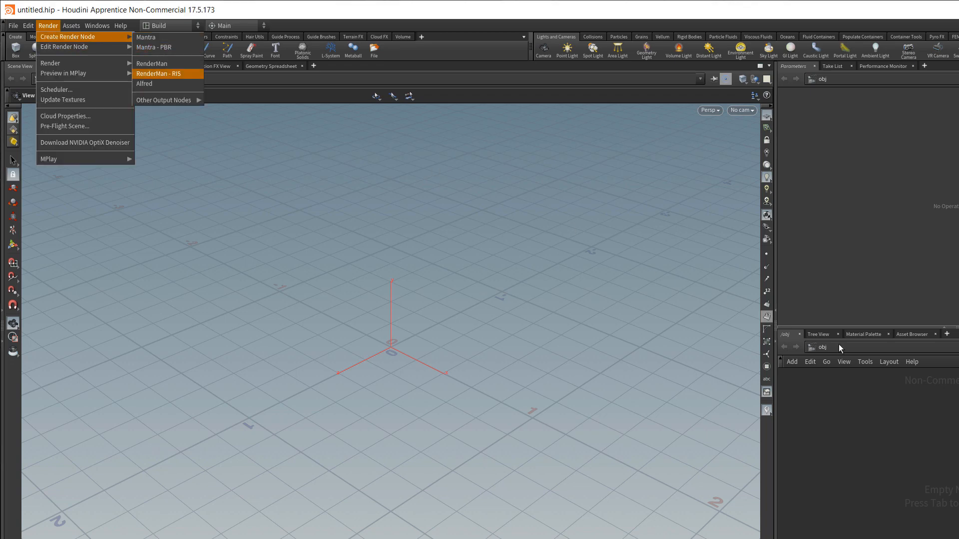
pyautogui.moveTo(878, 416)
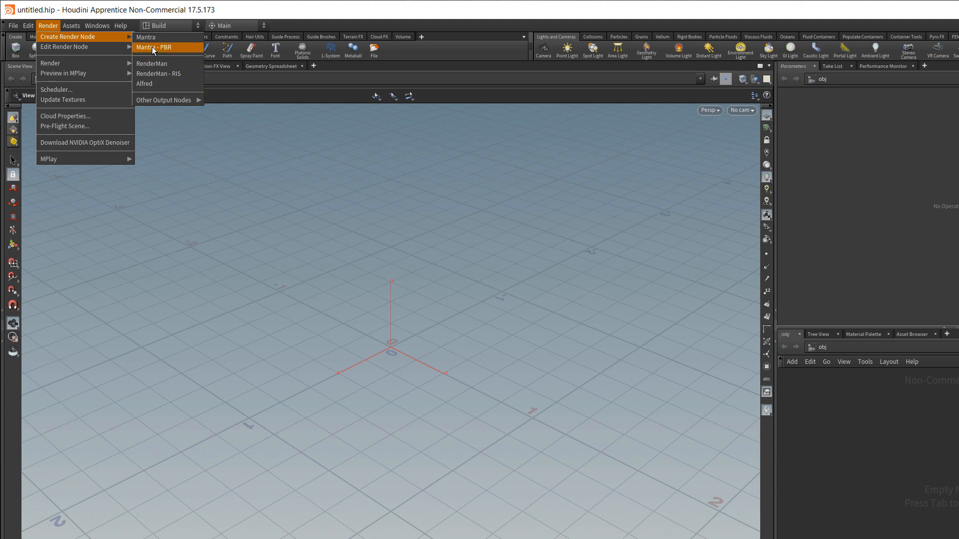
# Create a Mantra - PBR render node in /out with its parameters shown
pyautogui.click(159, 48)
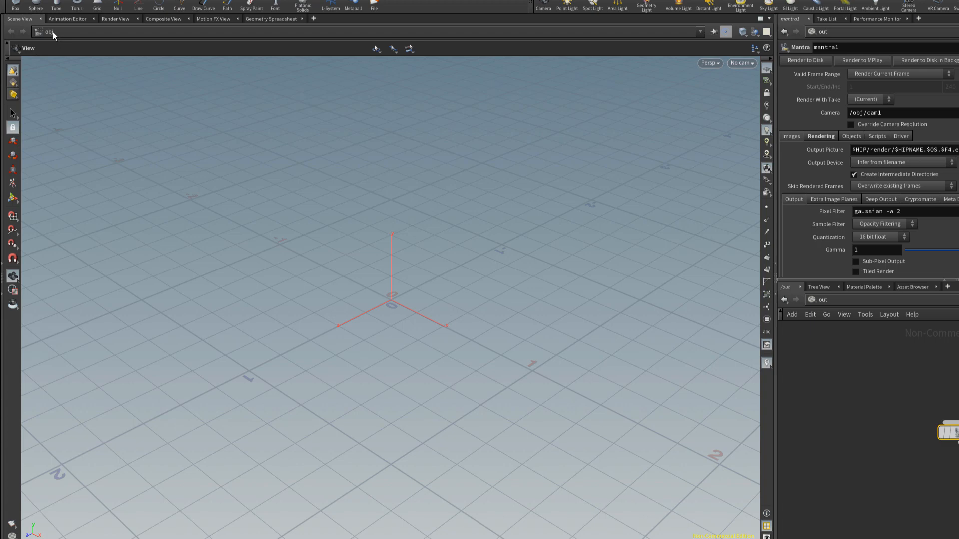
pyautogui.moveTo(64, 38)
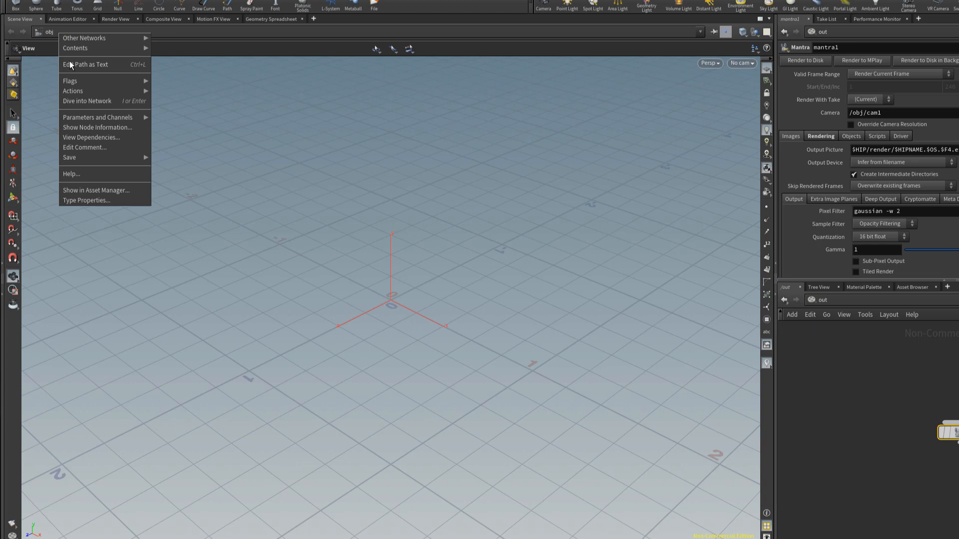
pyautogui.moveTo(86, 64)
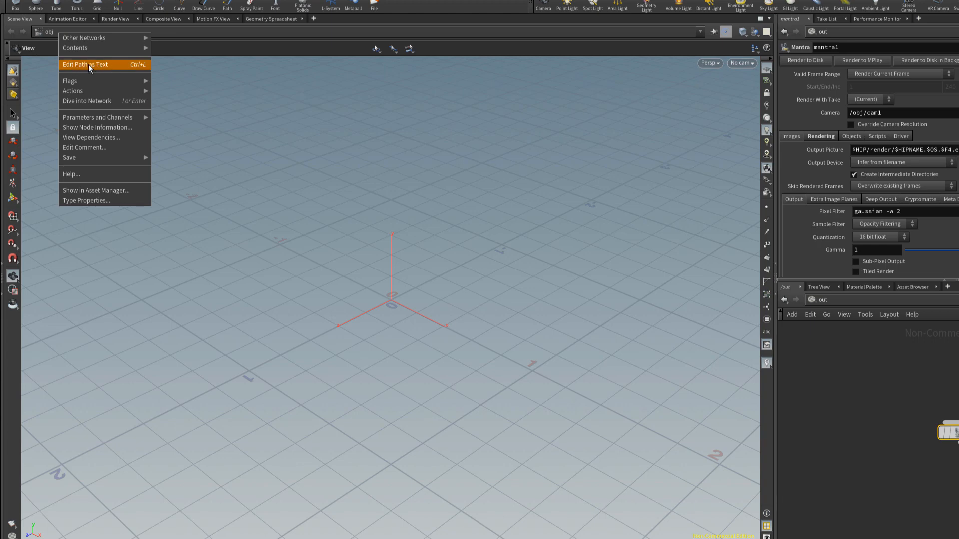
pyautogui.click(85, 64)
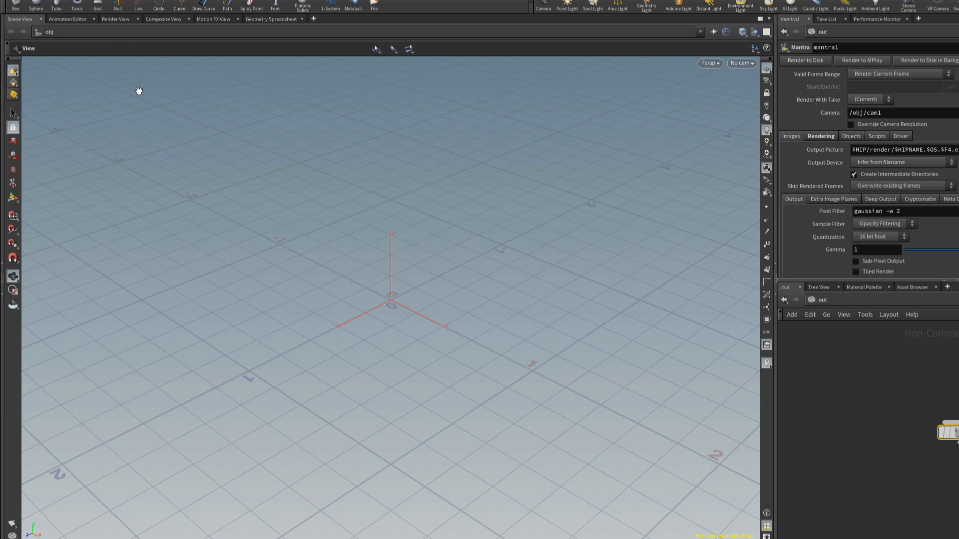
pyautogui.moveTo(537, 105)
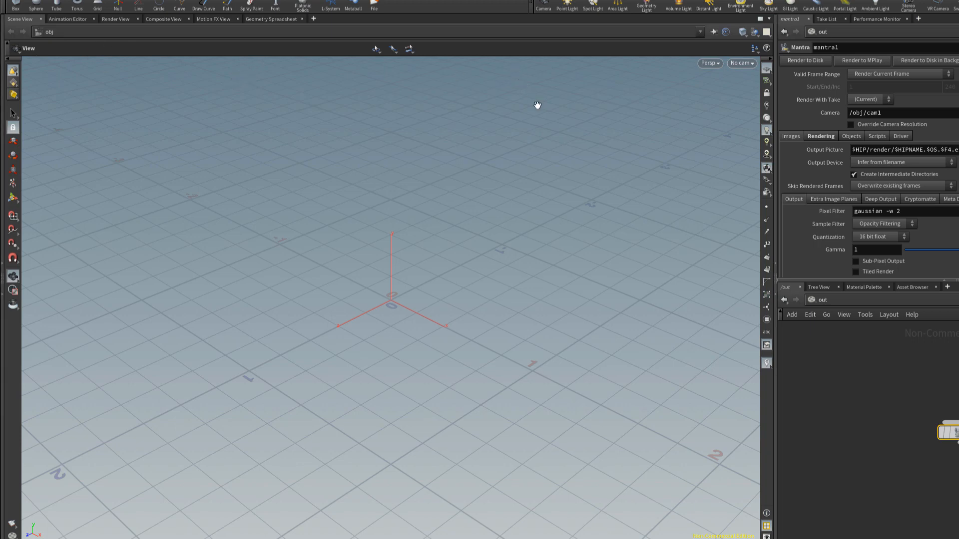
pyautogui.moveTo(895, 377)
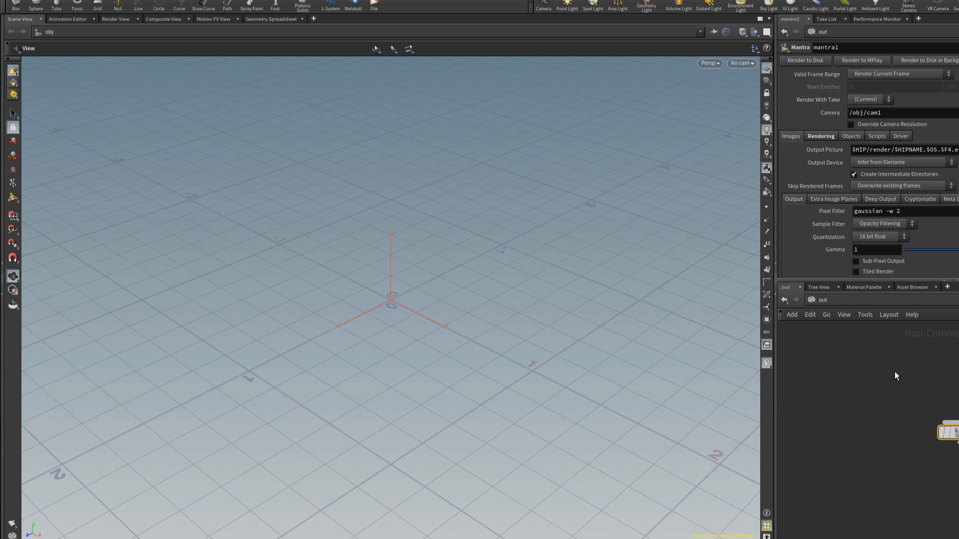
pyautogui.moveTo(849, 315)
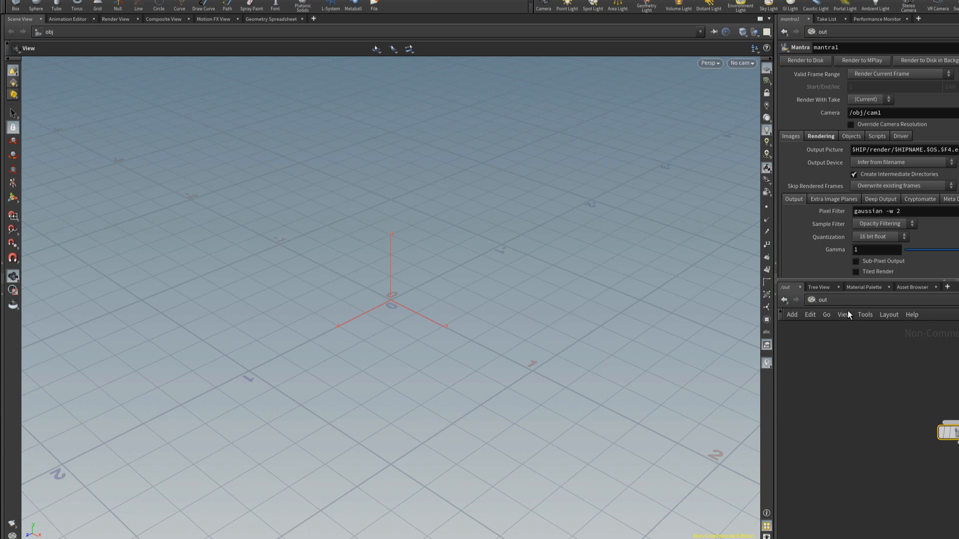
pyautogui.click(823, 300)
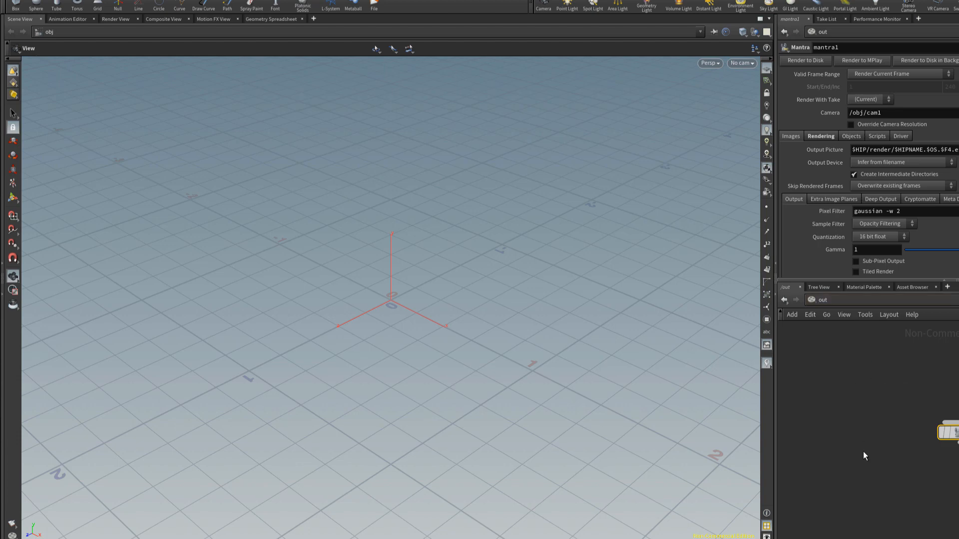
pyautogui.moveTo(721, 43)
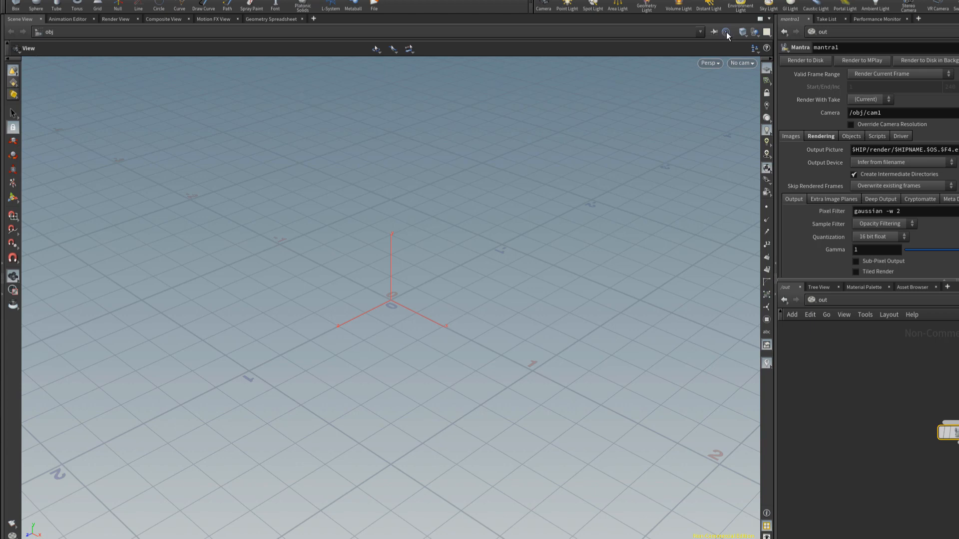
pyautogui.moveTo(712, 135)
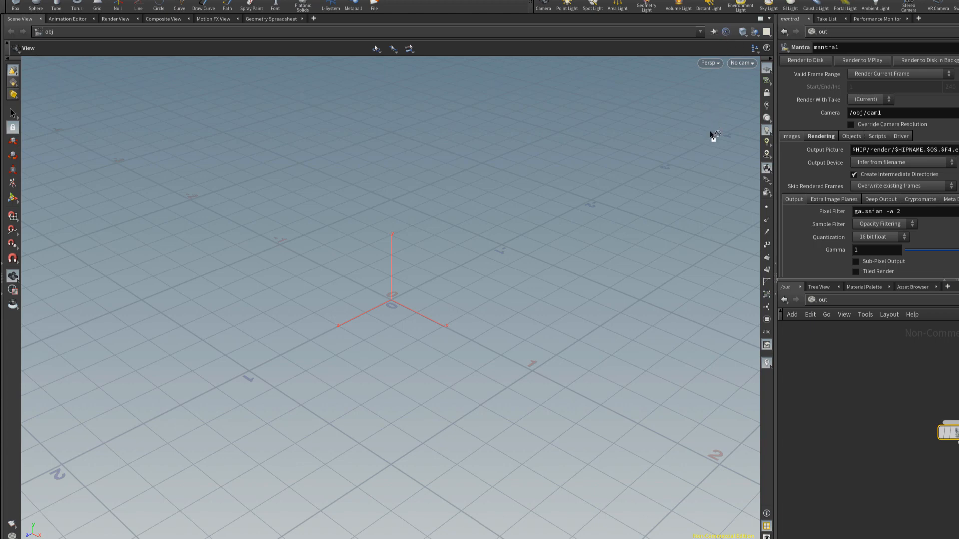
pyautogui.moveTo(865, 460)
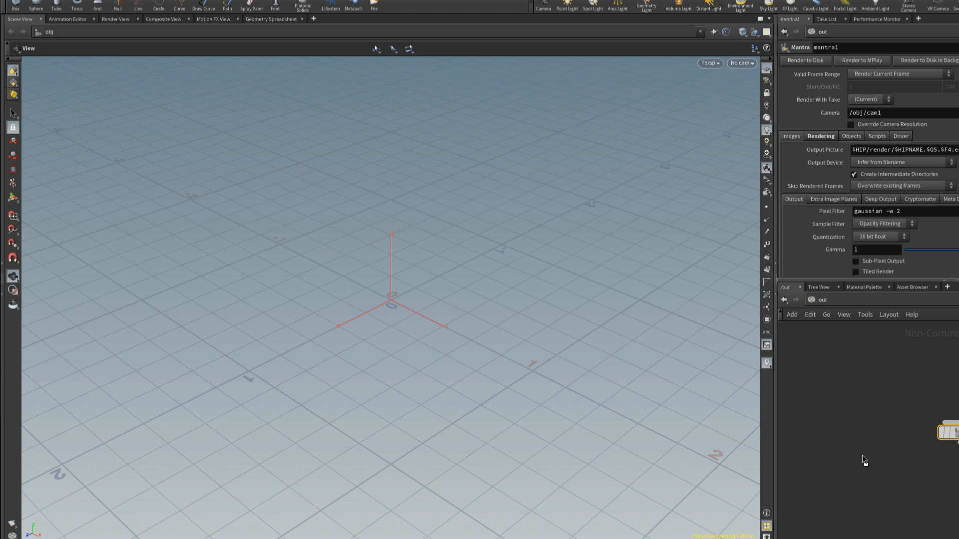